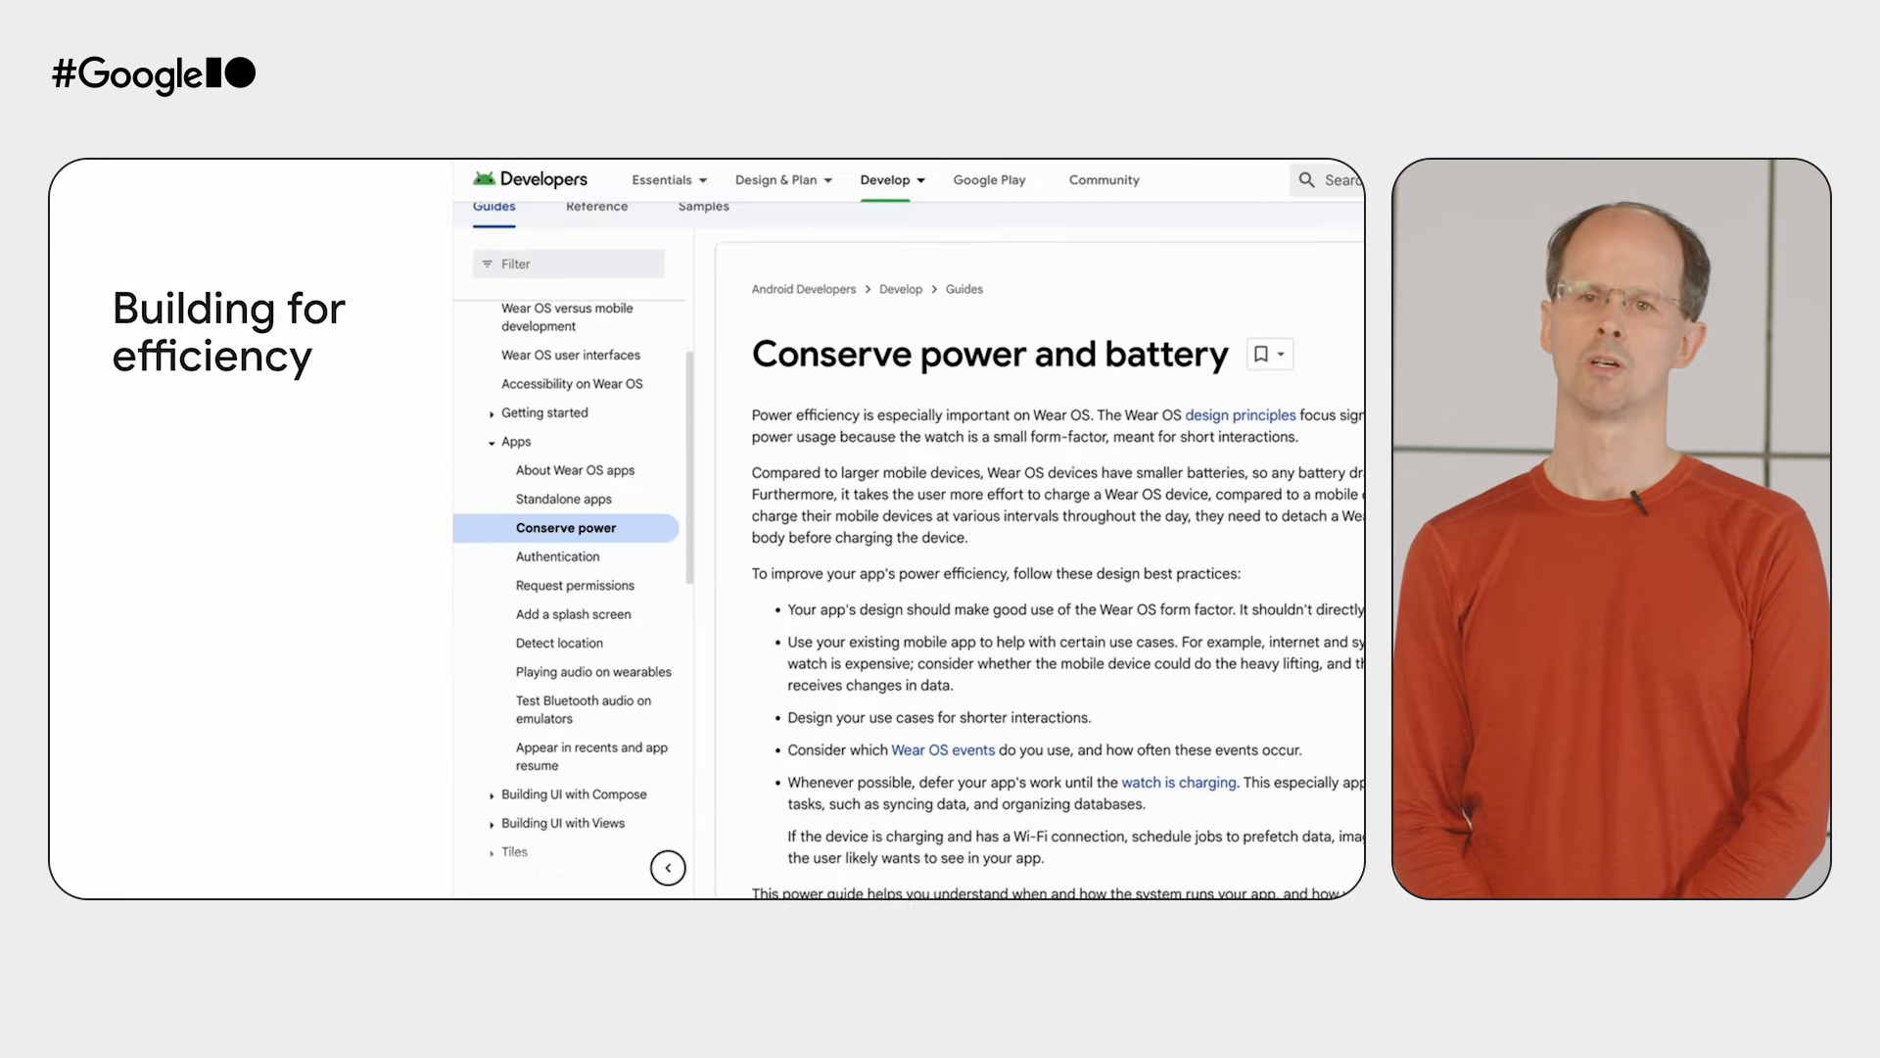
{"action": "scroll", "scroll_direction": "down", "scroll_amount": 3}
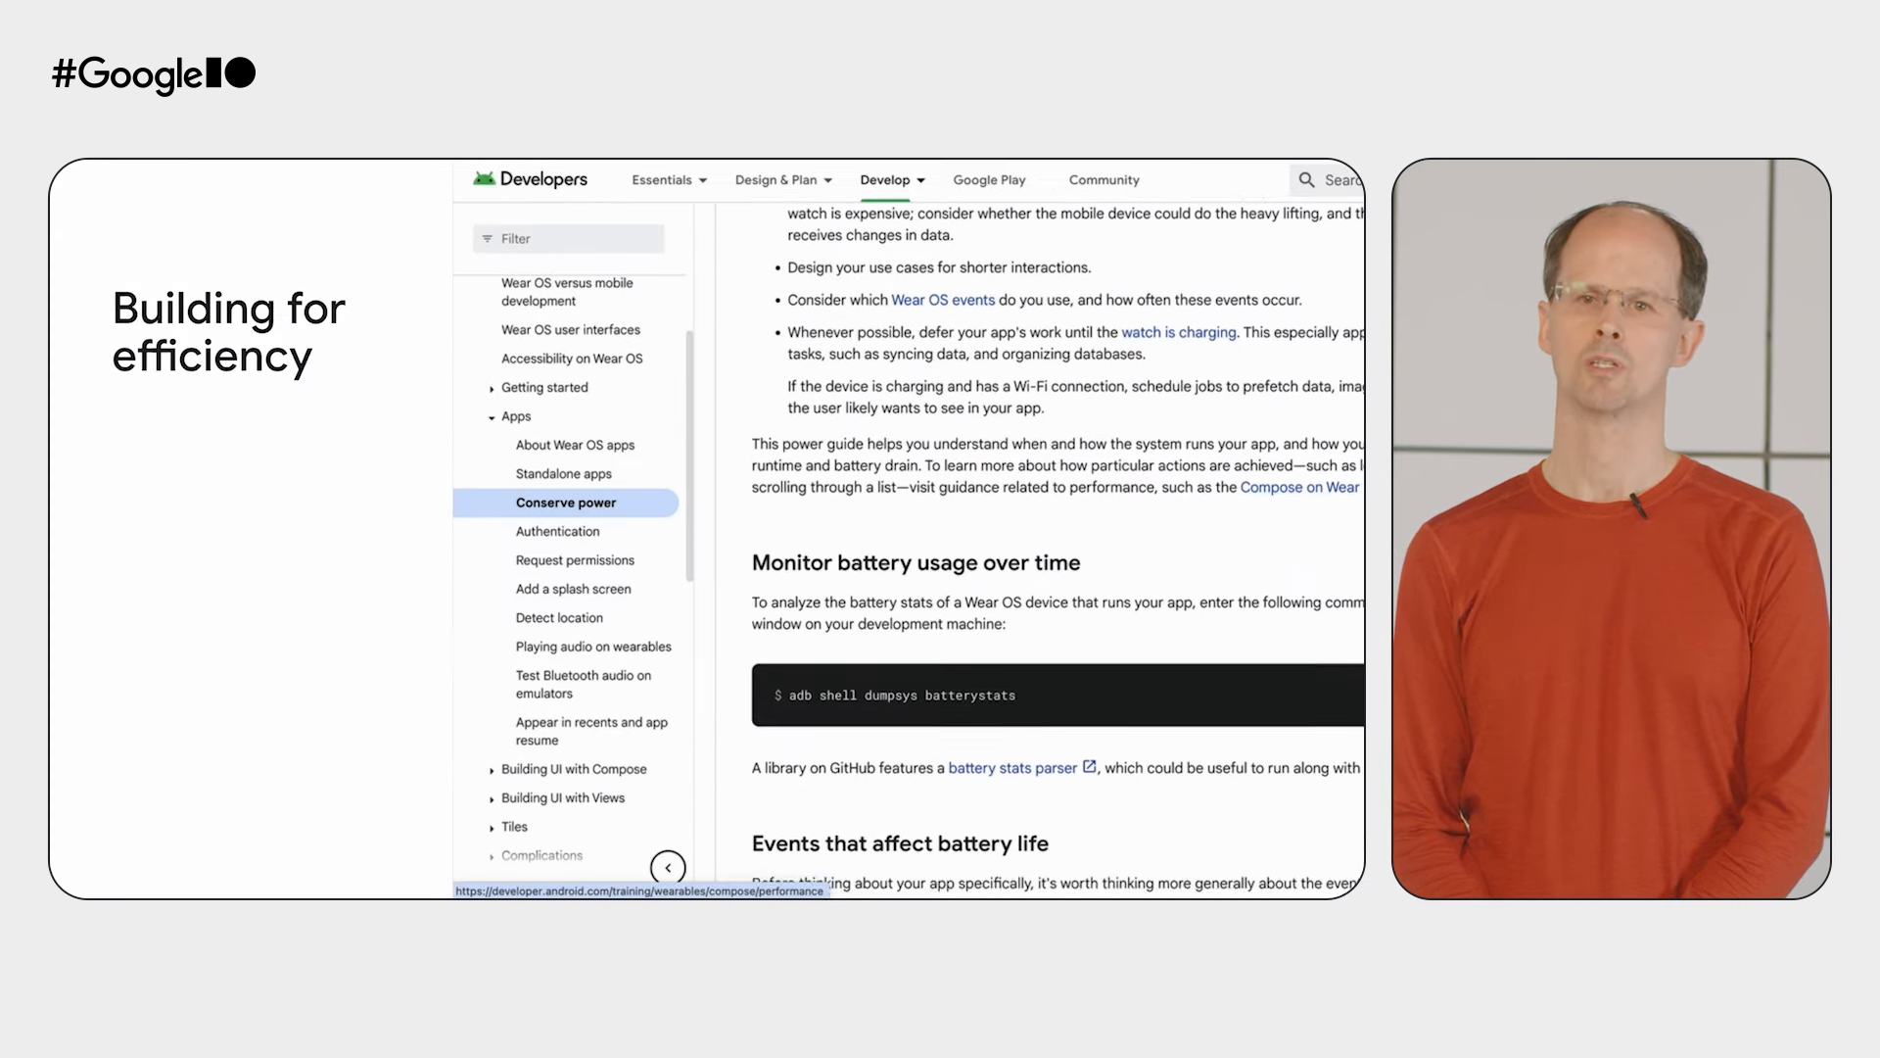
{"action": "scroll", "scroll_direction": "down", "scroll_amount": 3}
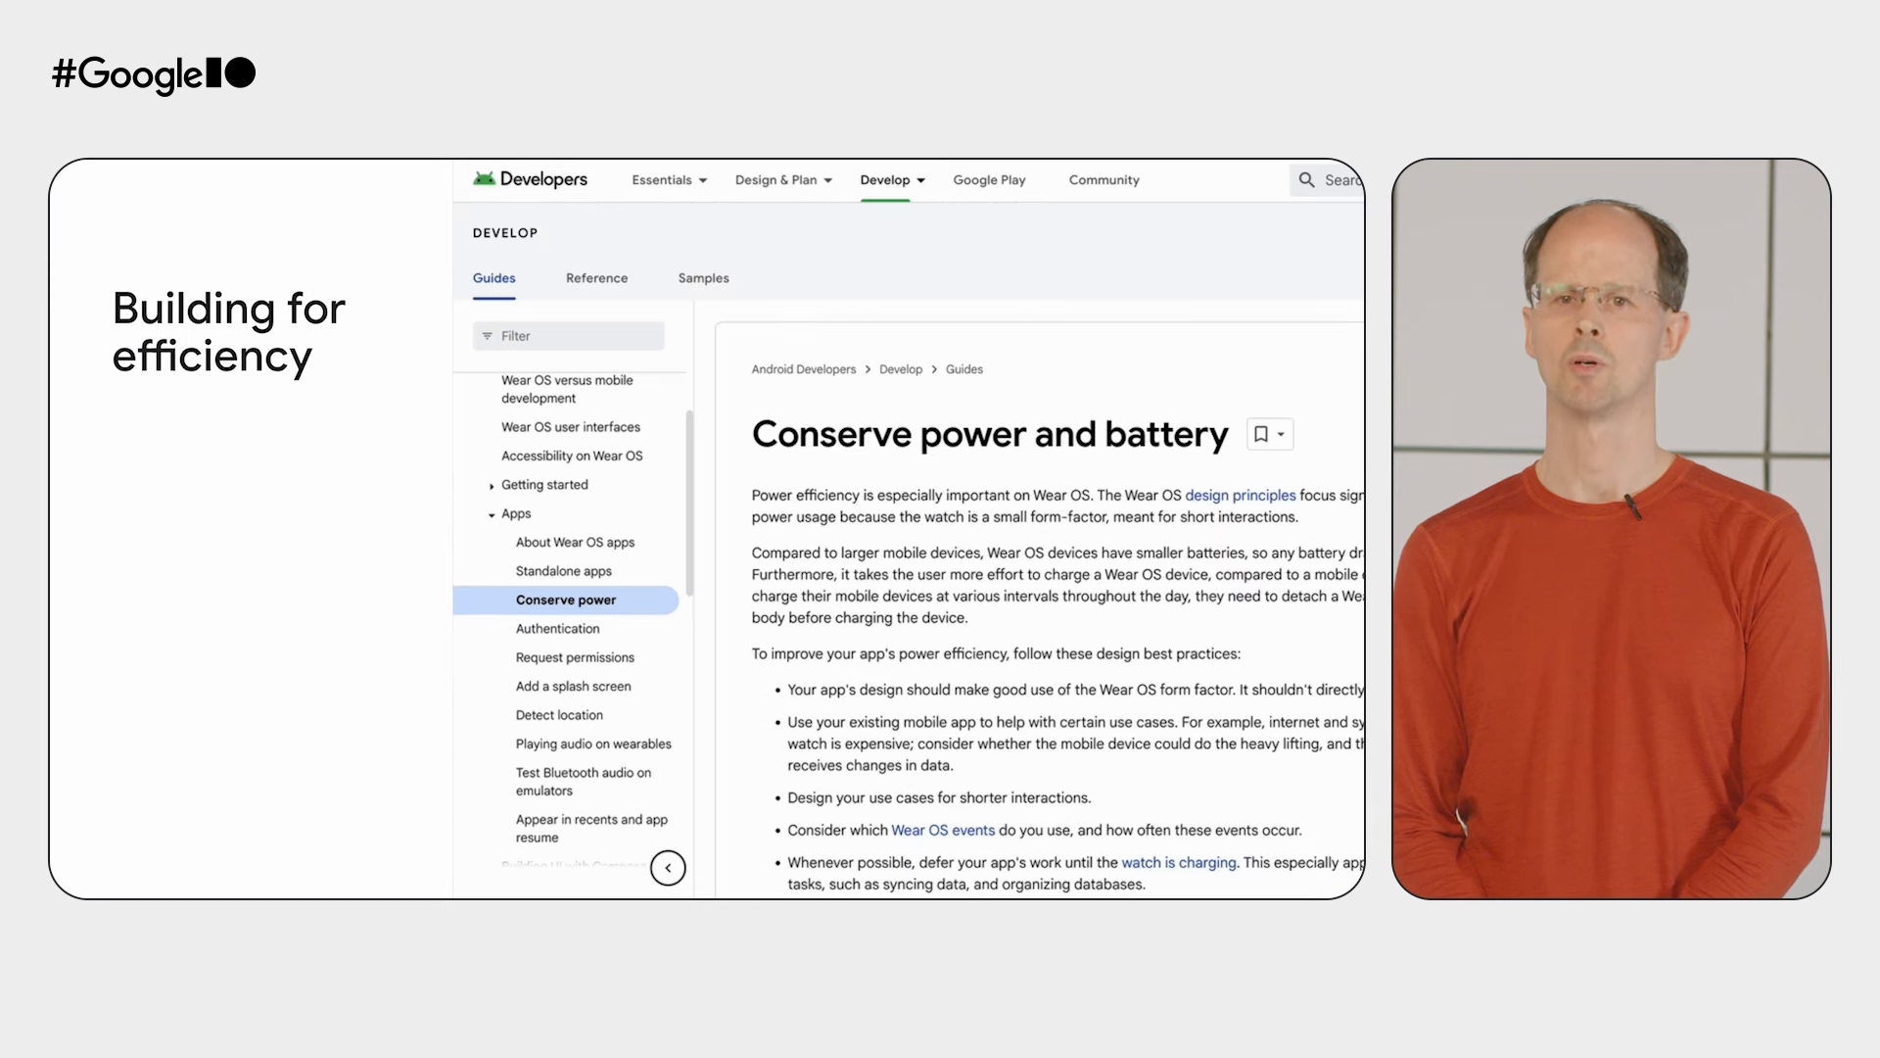
{"action": "scroll", "scroll_direction": "down", "scroll_amount": 3}
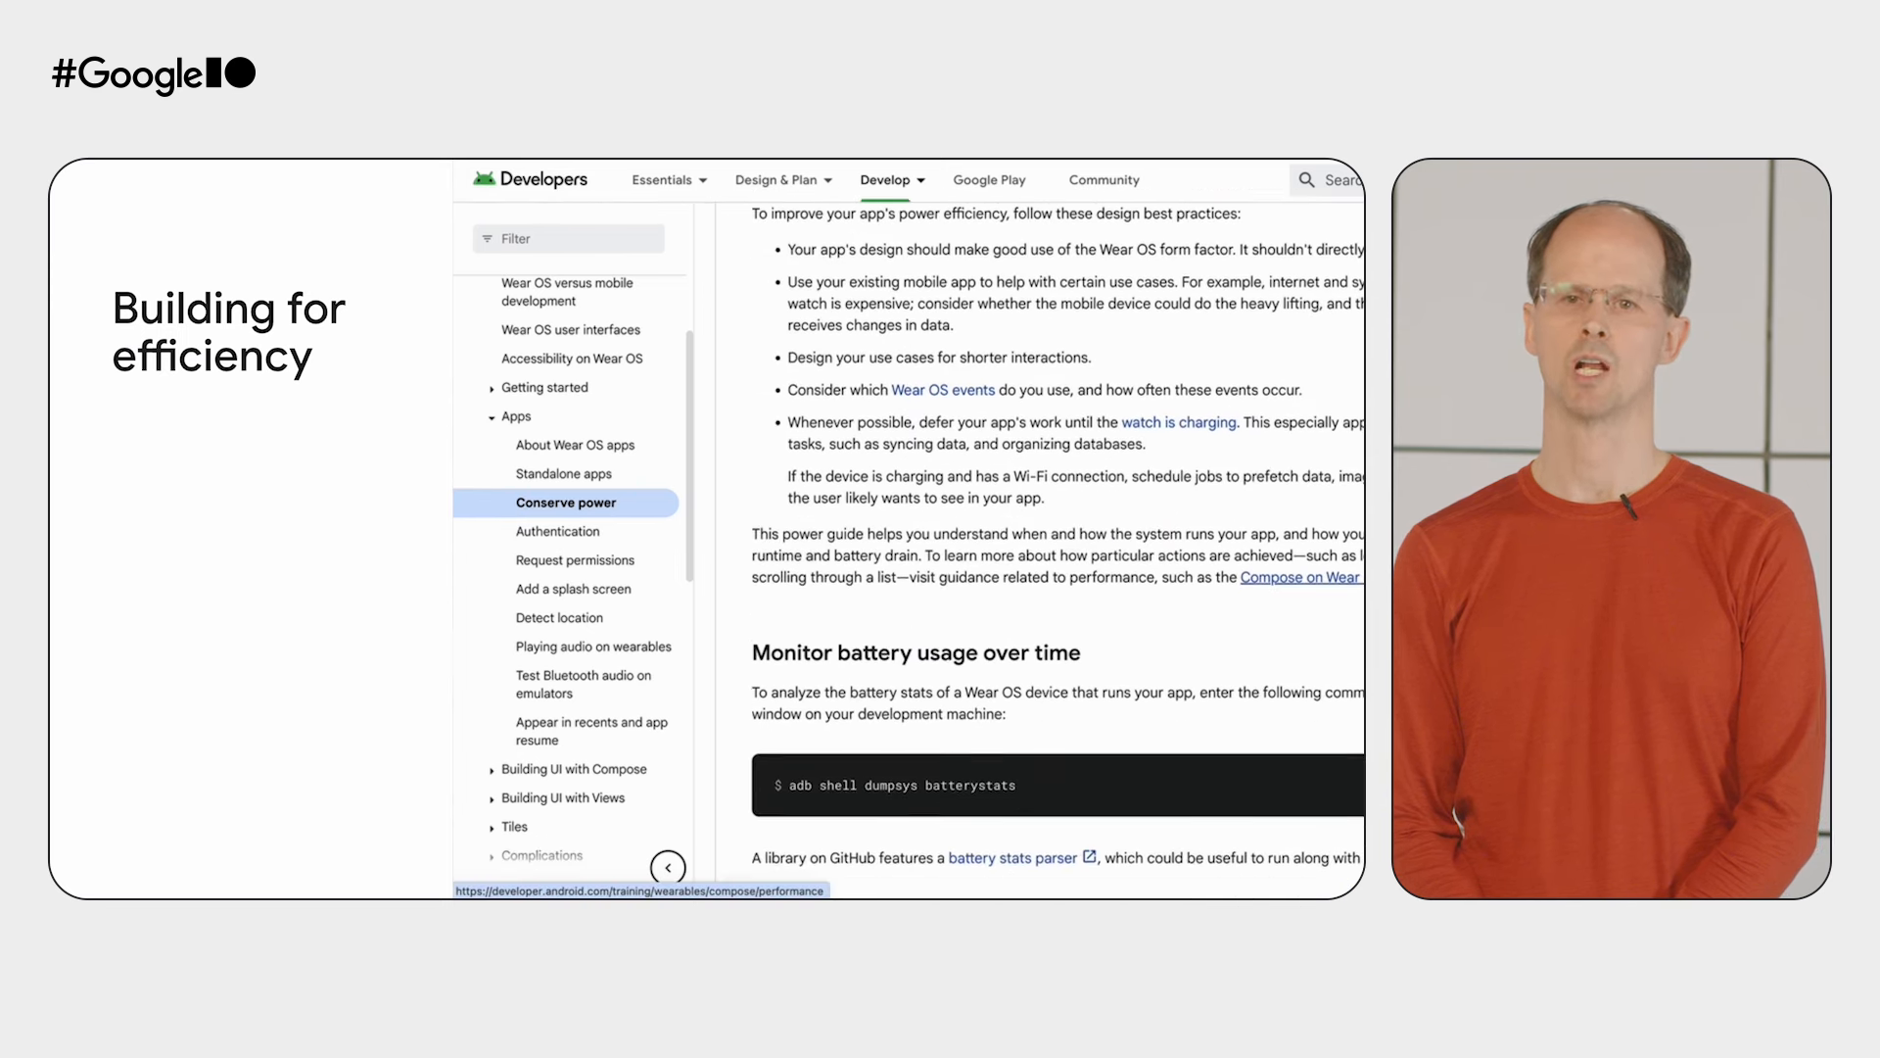
{"action": "scroll", "scroll_direction": "down", "scroll_amount": 3}
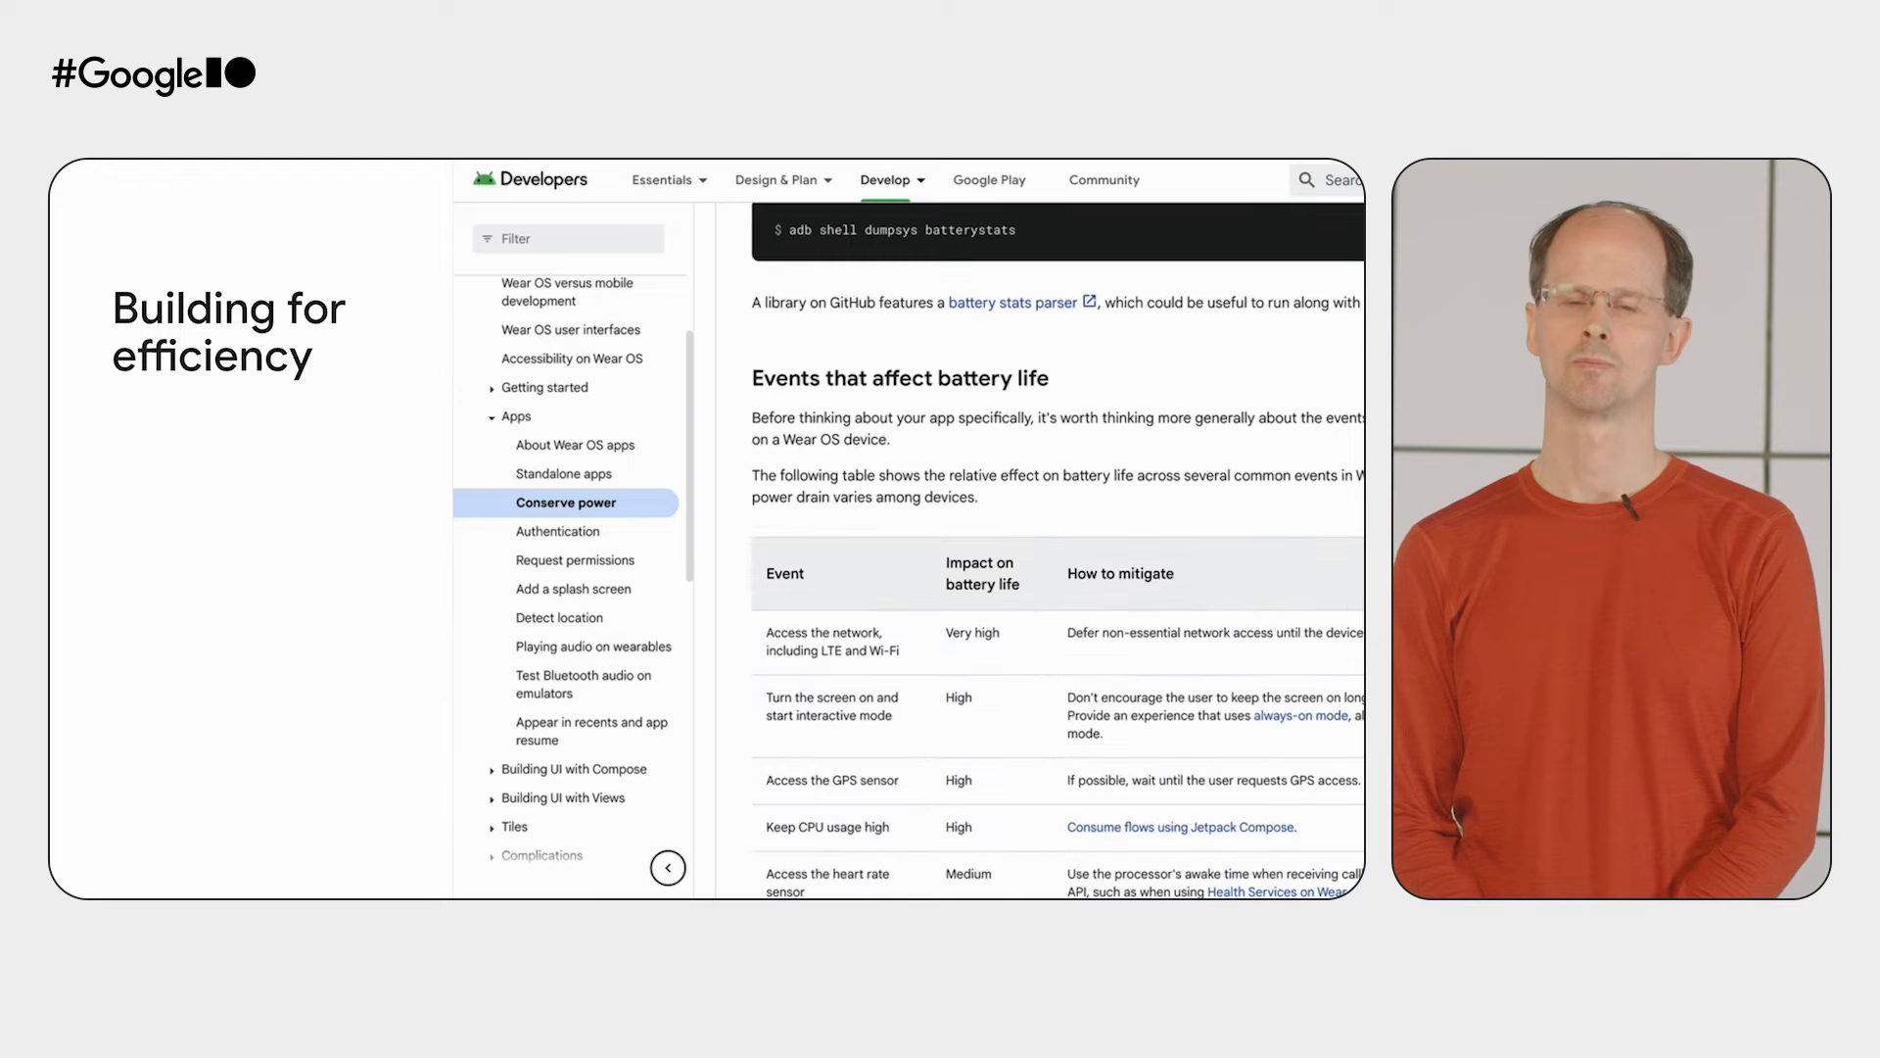